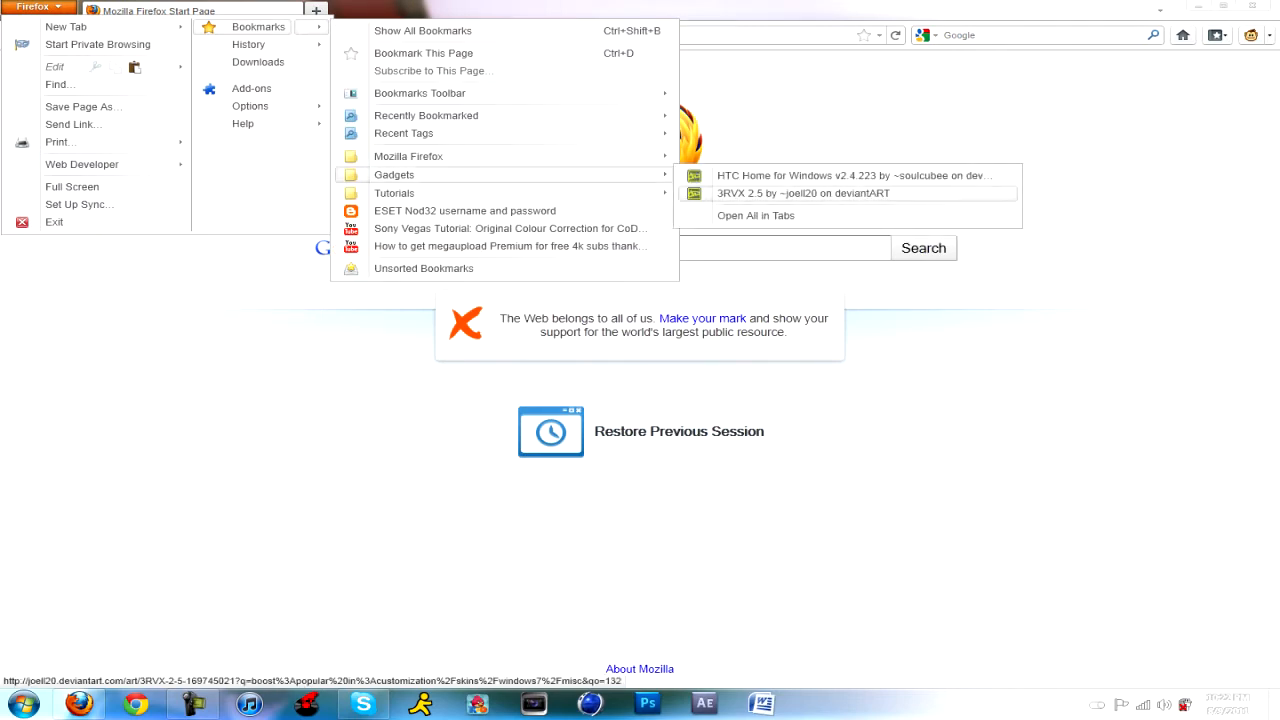
# Open the '3RVX 2.5 by ~joell20 on deviantART' page from the Gadgets bookmarks folder
pyautogui.click(803, 193)
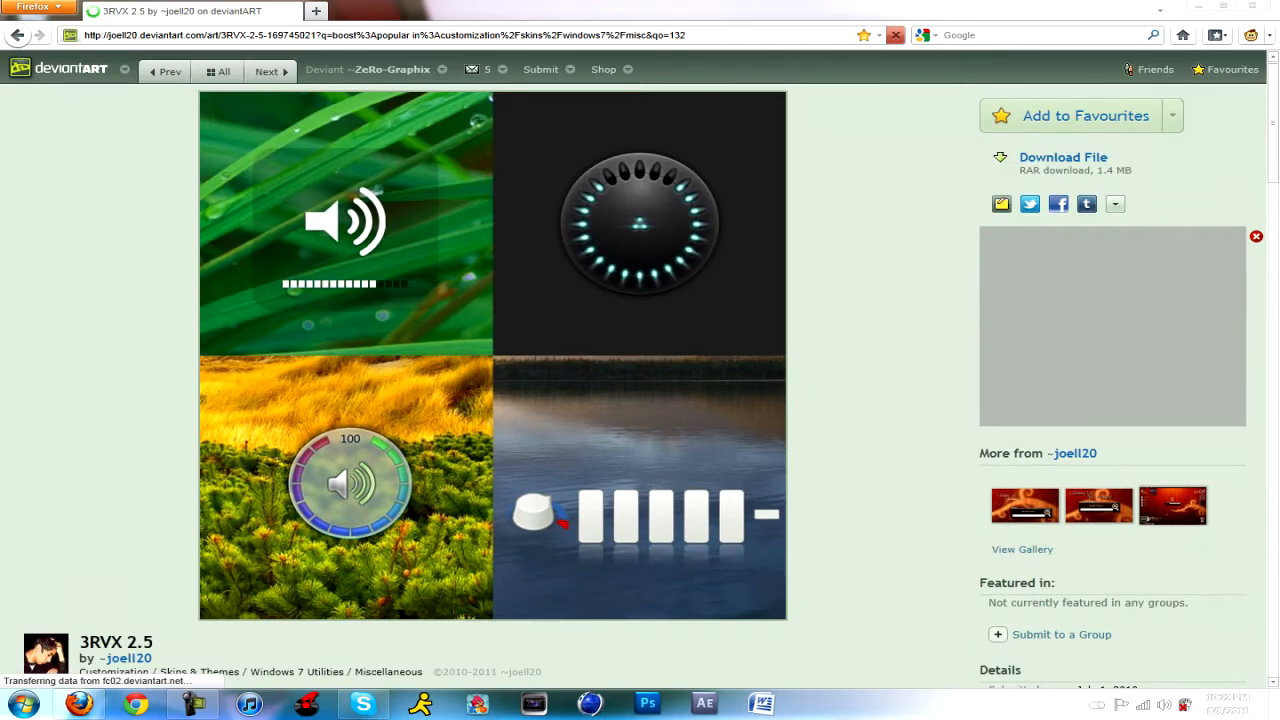
# Save the 3RVX 2.5 RAR download and open it in WinRAR to reveal 3RVX_2_5_Sonido.msi
pyautogui.scroll(-3)
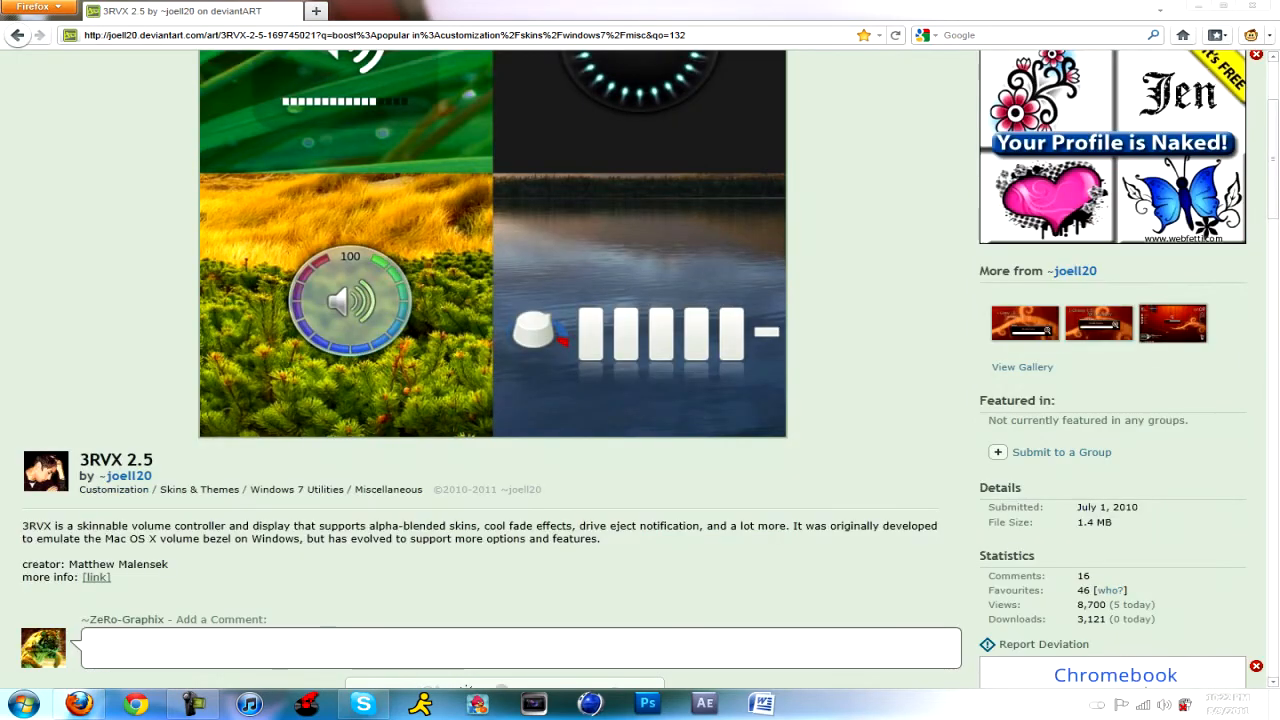
pyautogui.scroll(3)
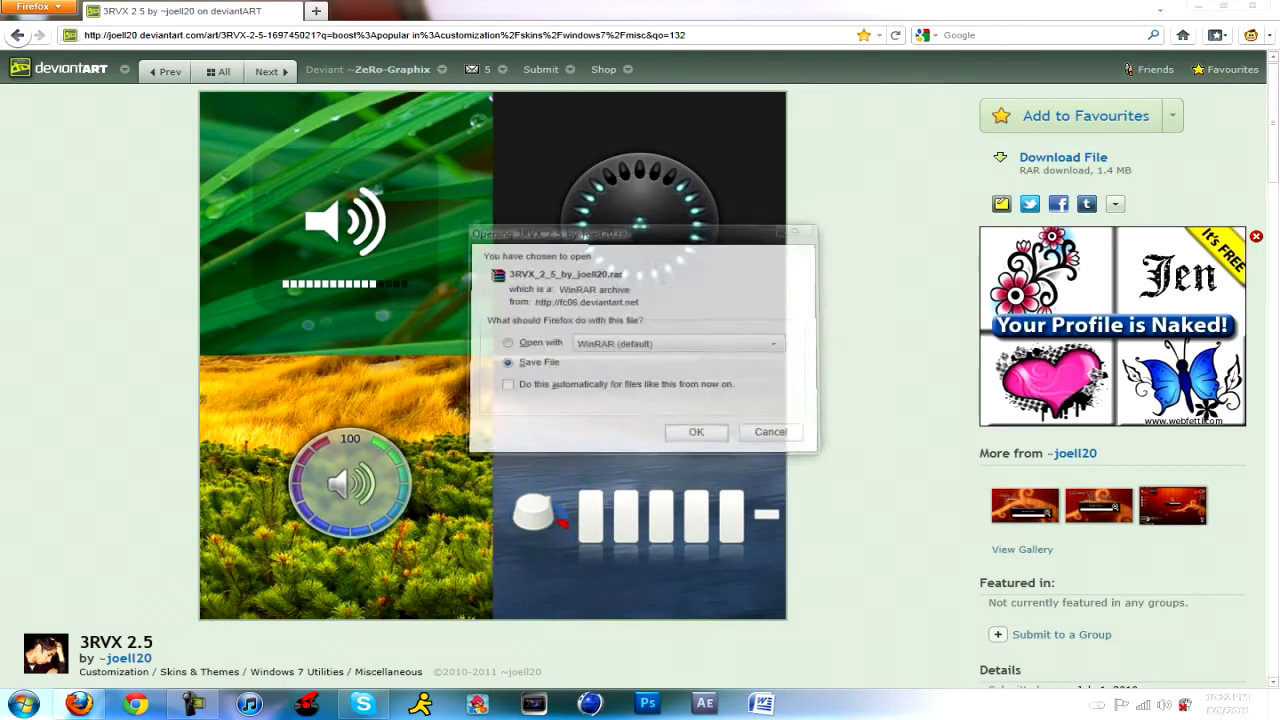
pyautogui.click(696, 431)
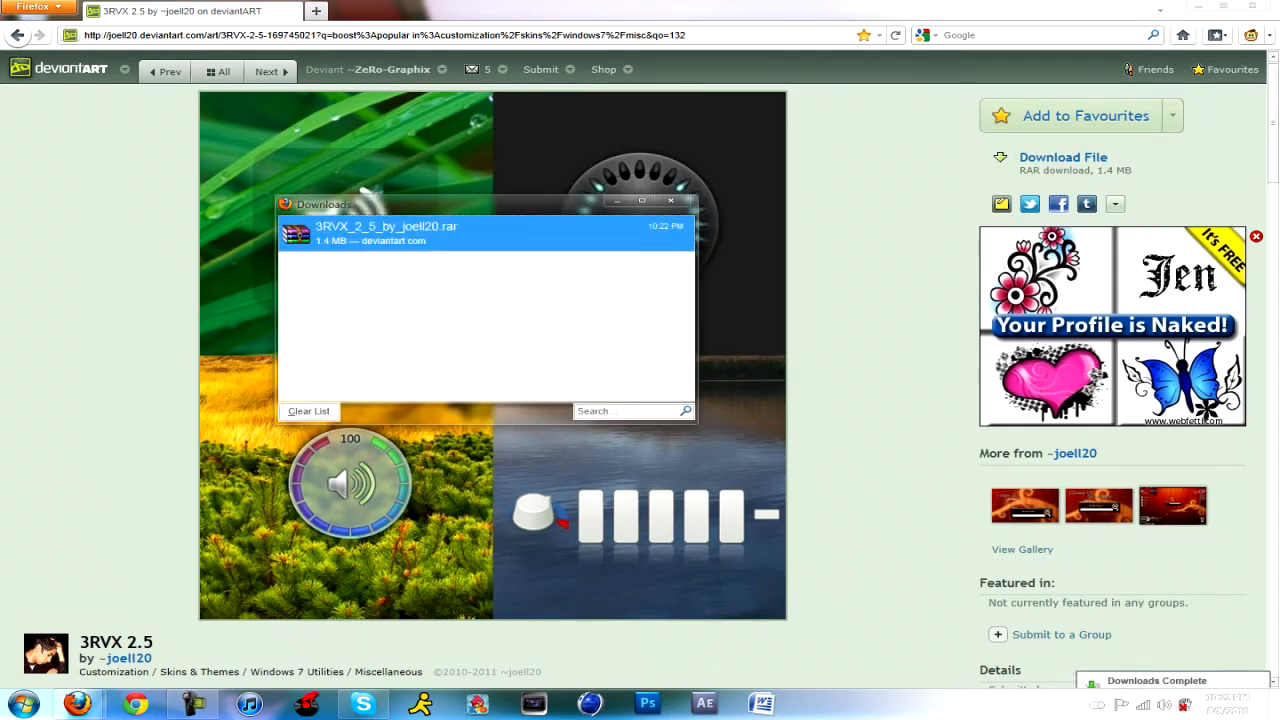
pyautogui.doubleClick(385, 232)
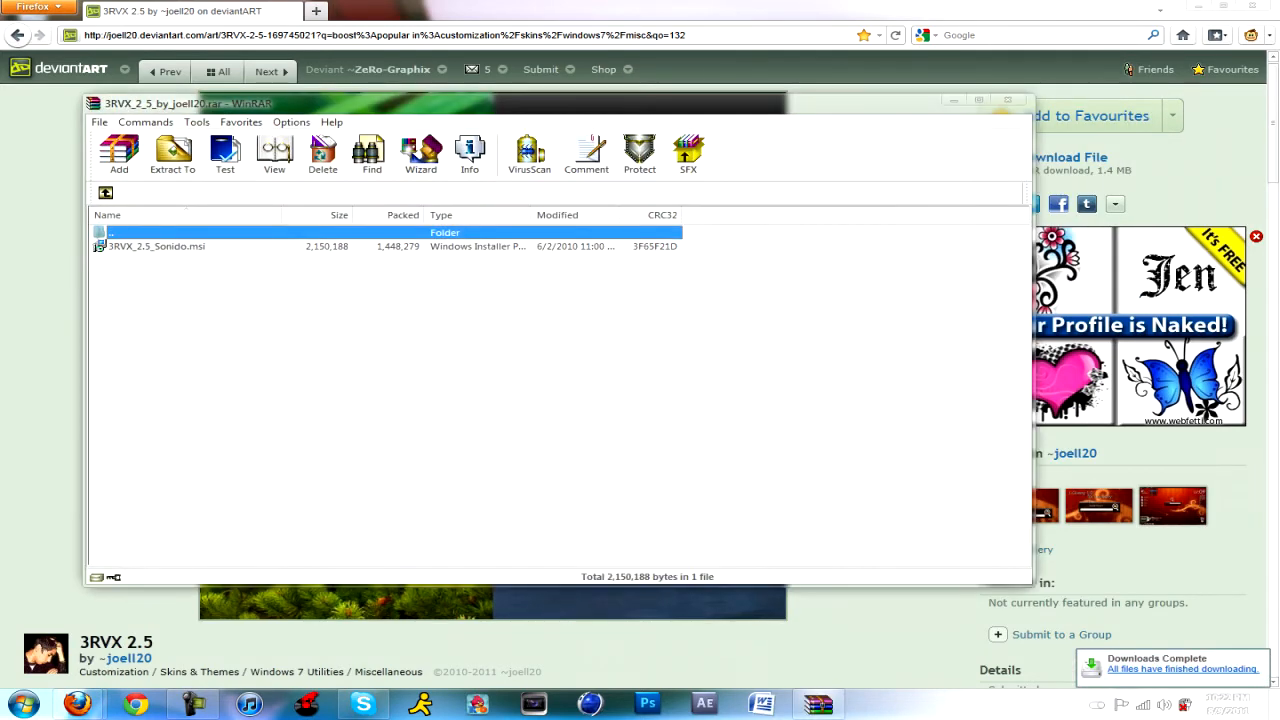
# Run 3RVX_2_5_Sonido.msi, keep the default Program Files destination, and finish setup
pyautogui.doubleClick(155, 246)
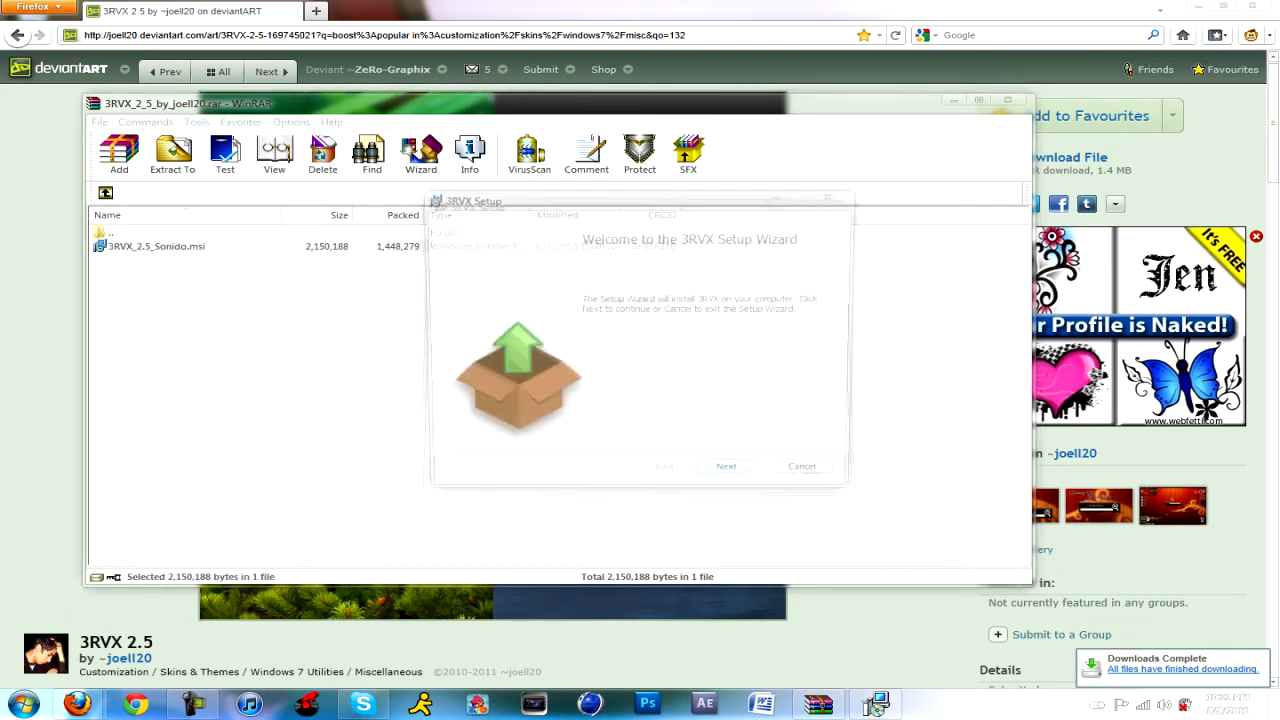
pyautogui.click(726, 466)
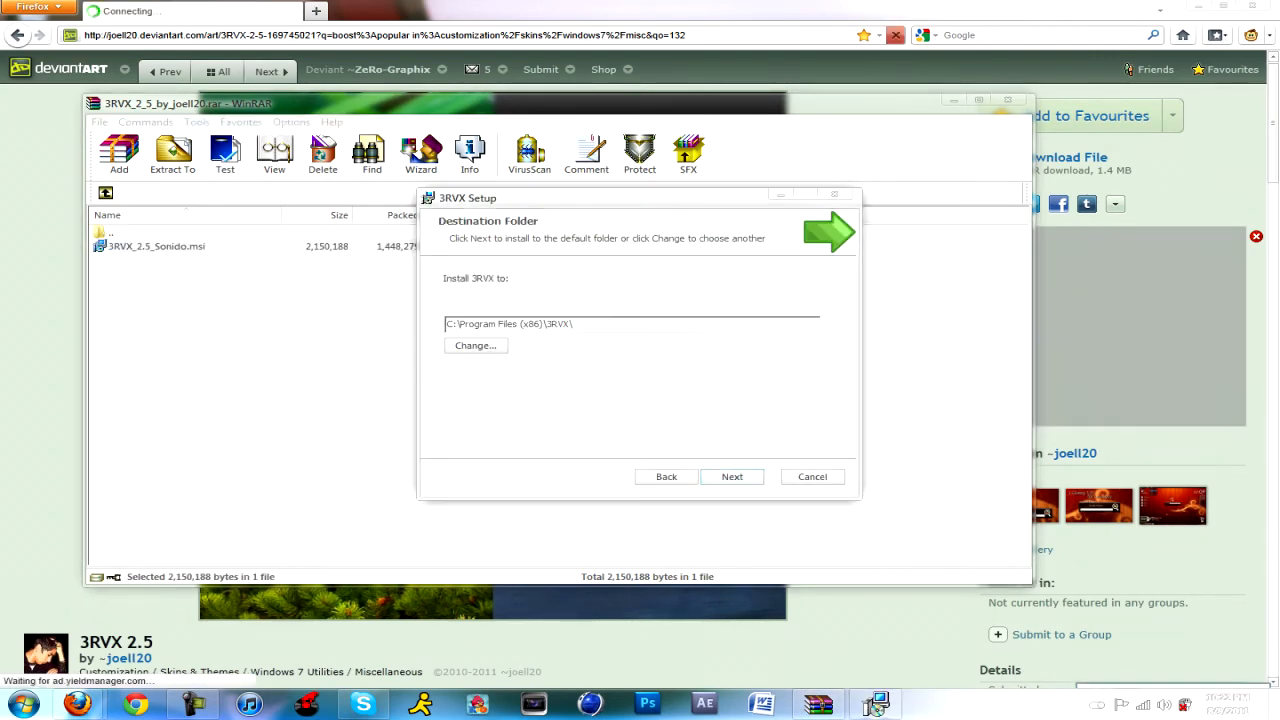
pyautogui.click(731, 476)
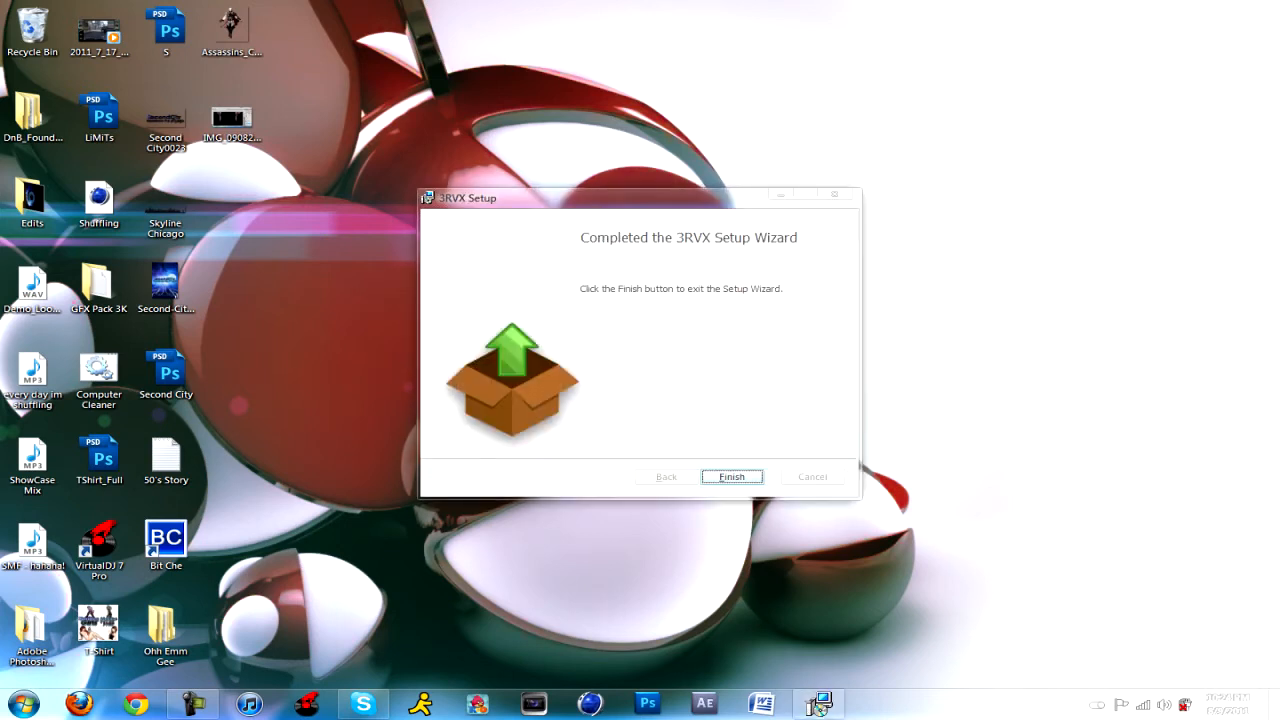
pyautogui.click(731, 476)
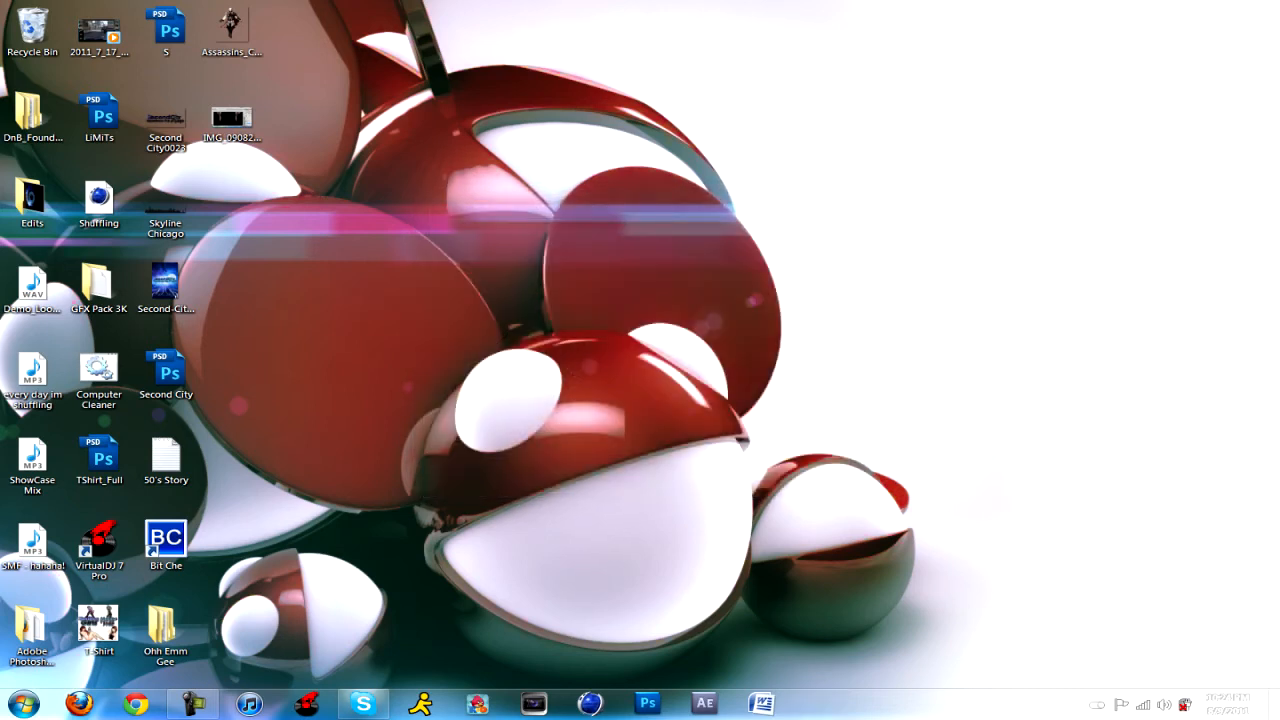
# Reveal hidden tray icons and open the 3RVX icon's Settings/Mixer/Exit menu
pyautogui.click(1097, 704)
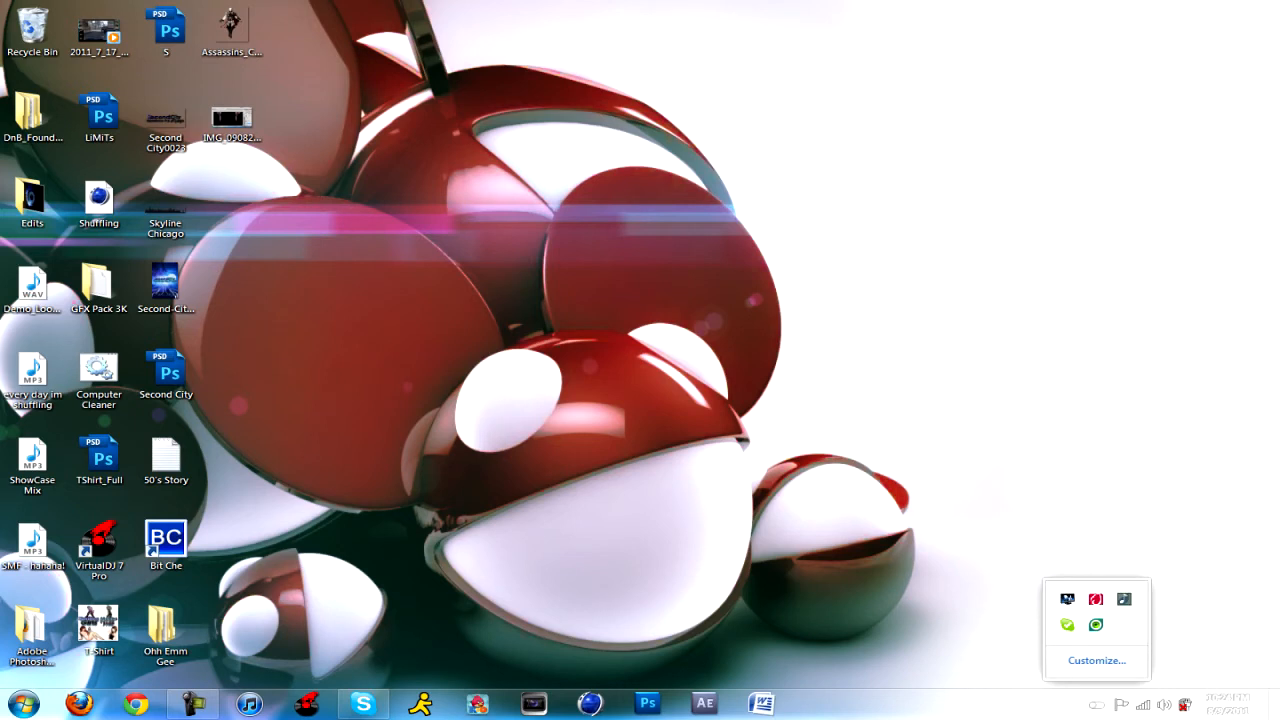
pyautogui.click(20, 704)
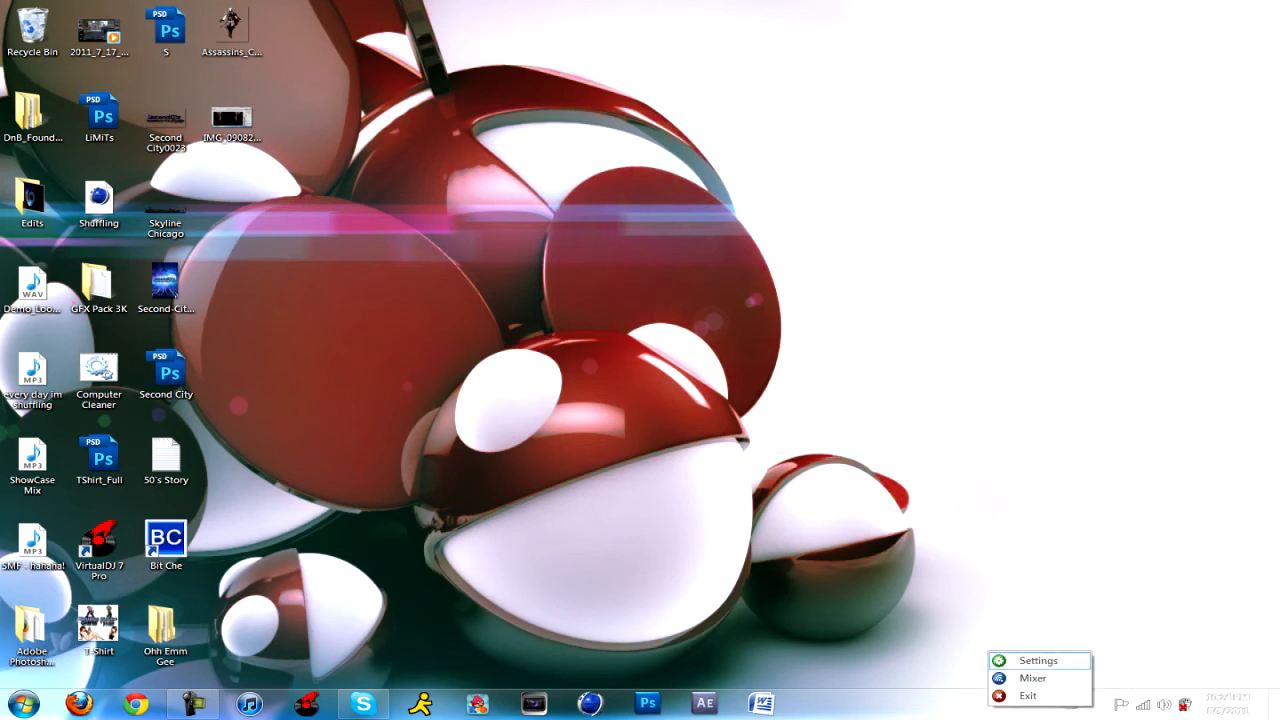
# Open 3RVX Settings and switch to the Skin Chooser tab listing Default (Black Icons)
pyautogui.click(1037, 660)
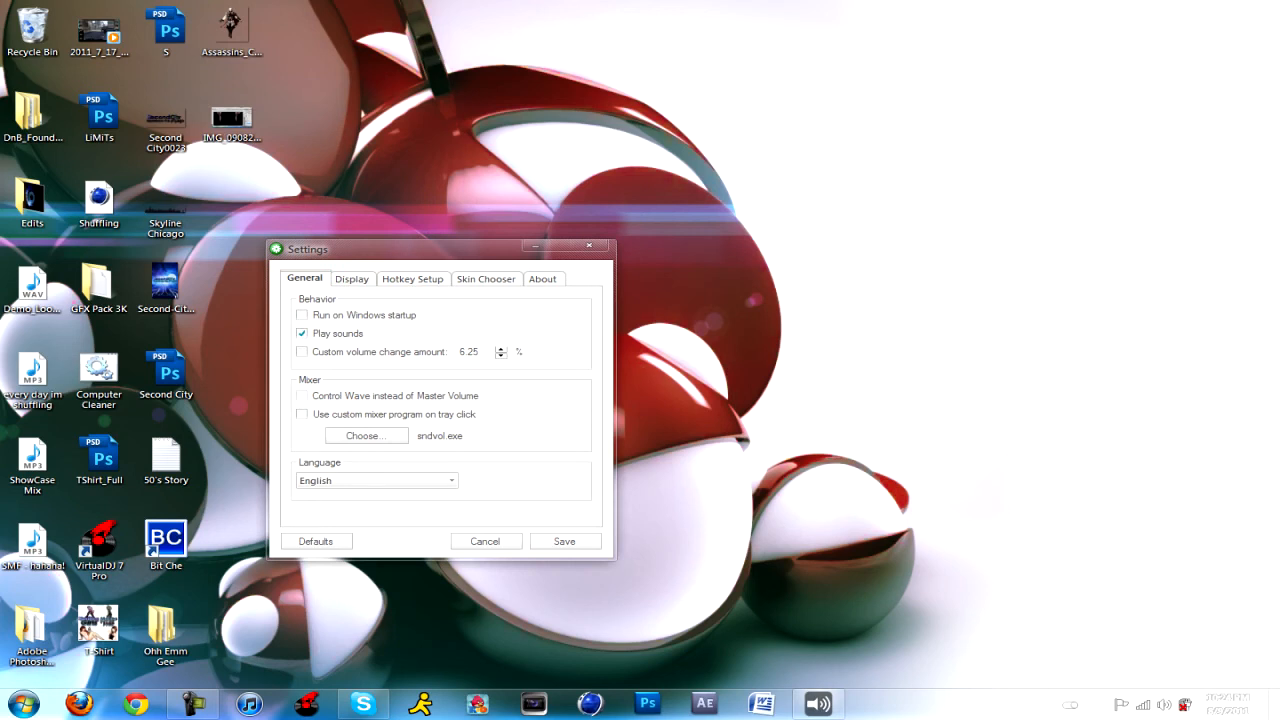
pyautogui.click(486, 278)
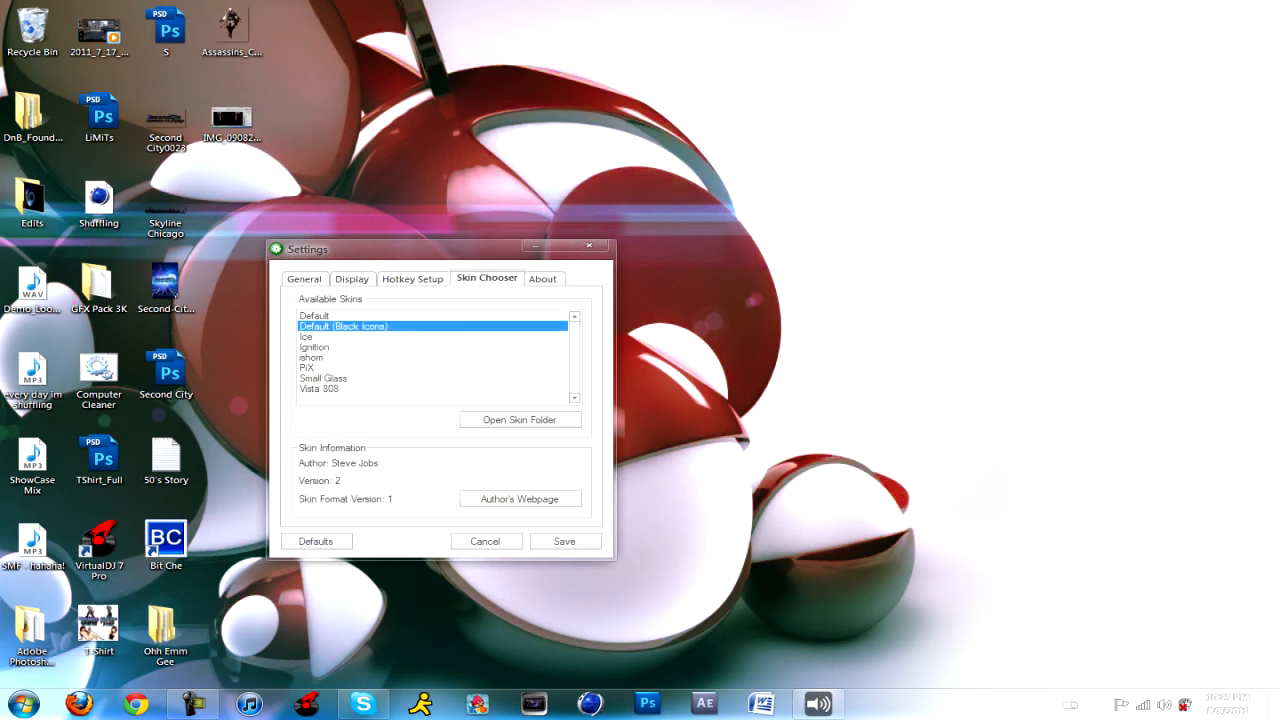